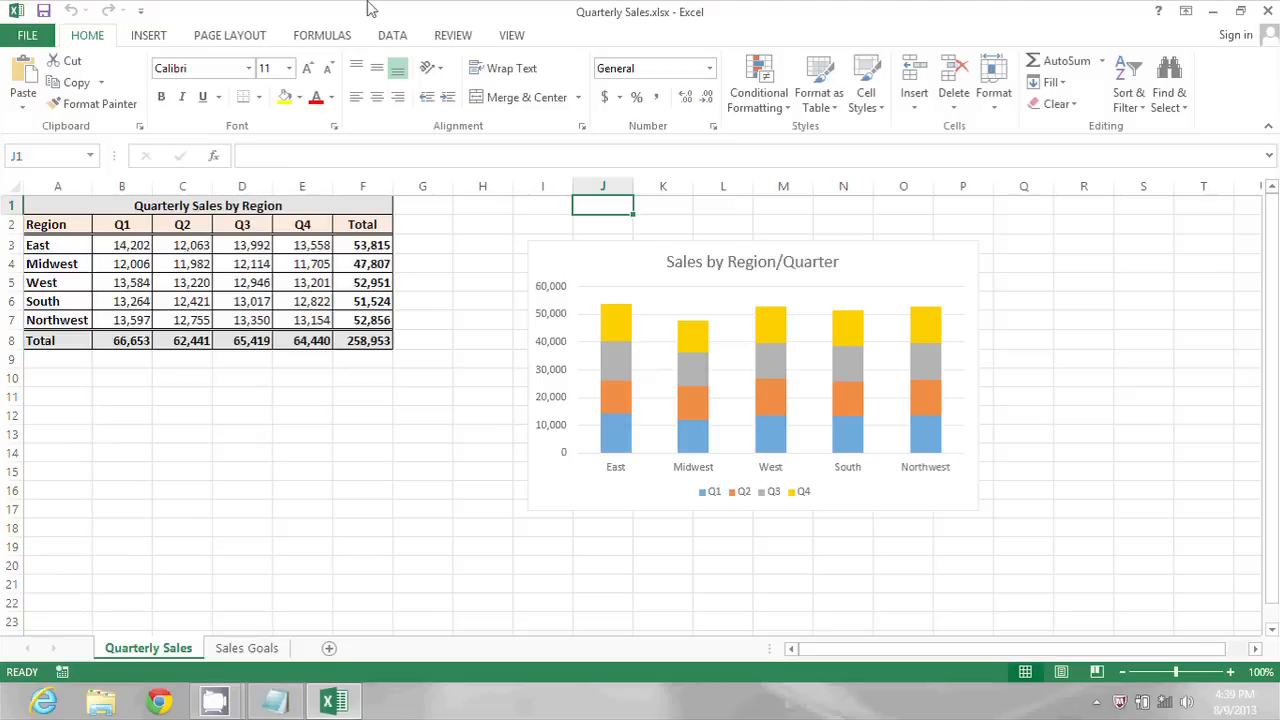
{"action": "mouse_move", "coordinate": [355, 256]}
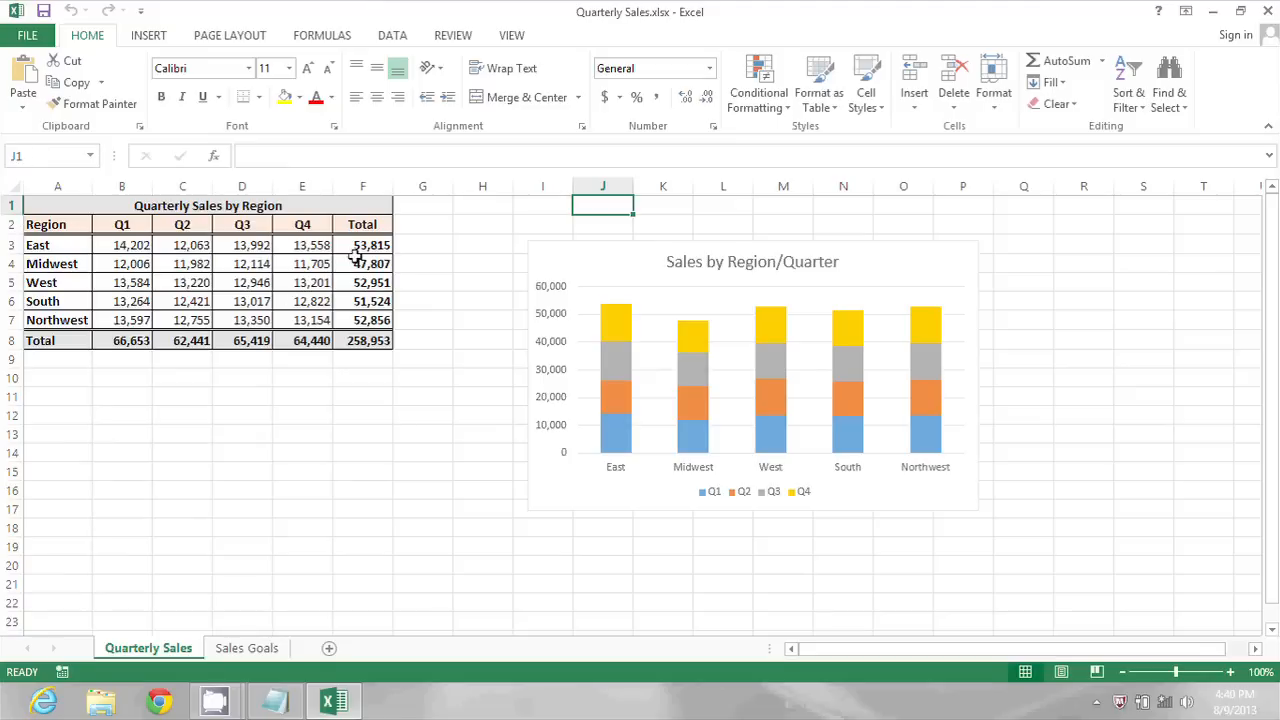
Check the Midwest and Northwest total formulas, then insert a blank row 7 above Northwest.
{"action": "left_click", "coordinate": [362, 263]}
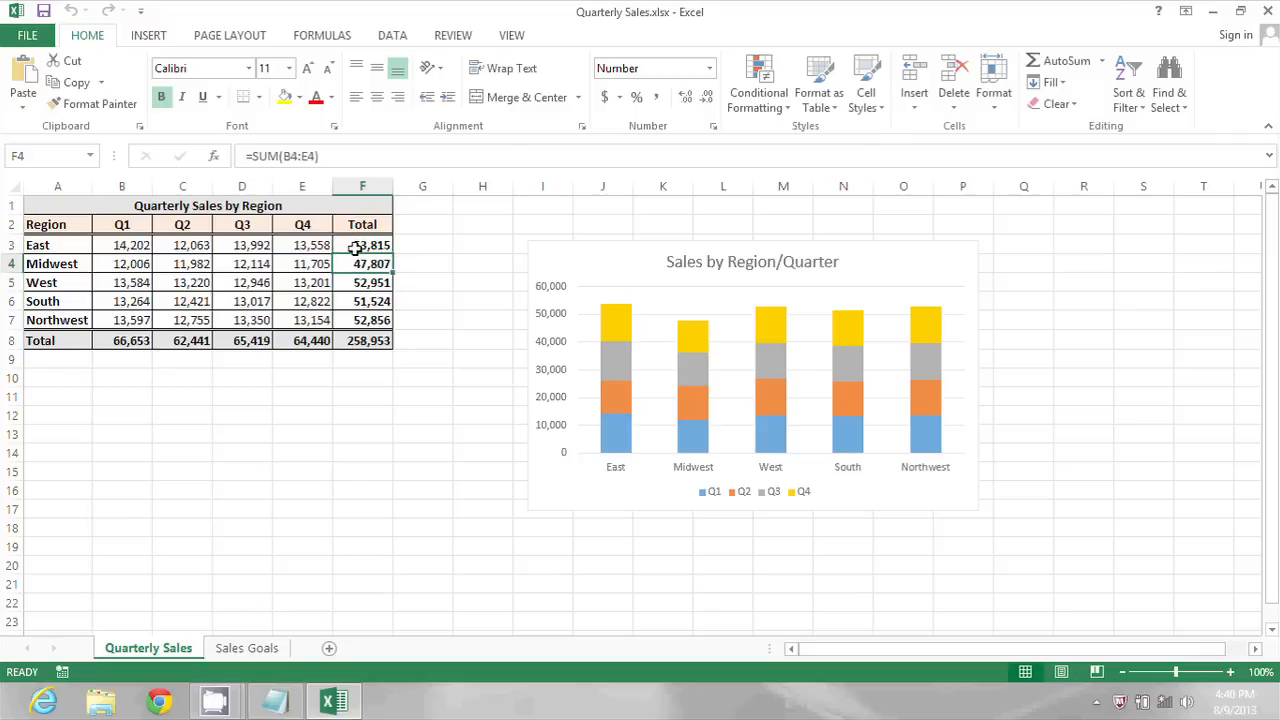
{"action": "left_click", "coordinate": [362, 320]}
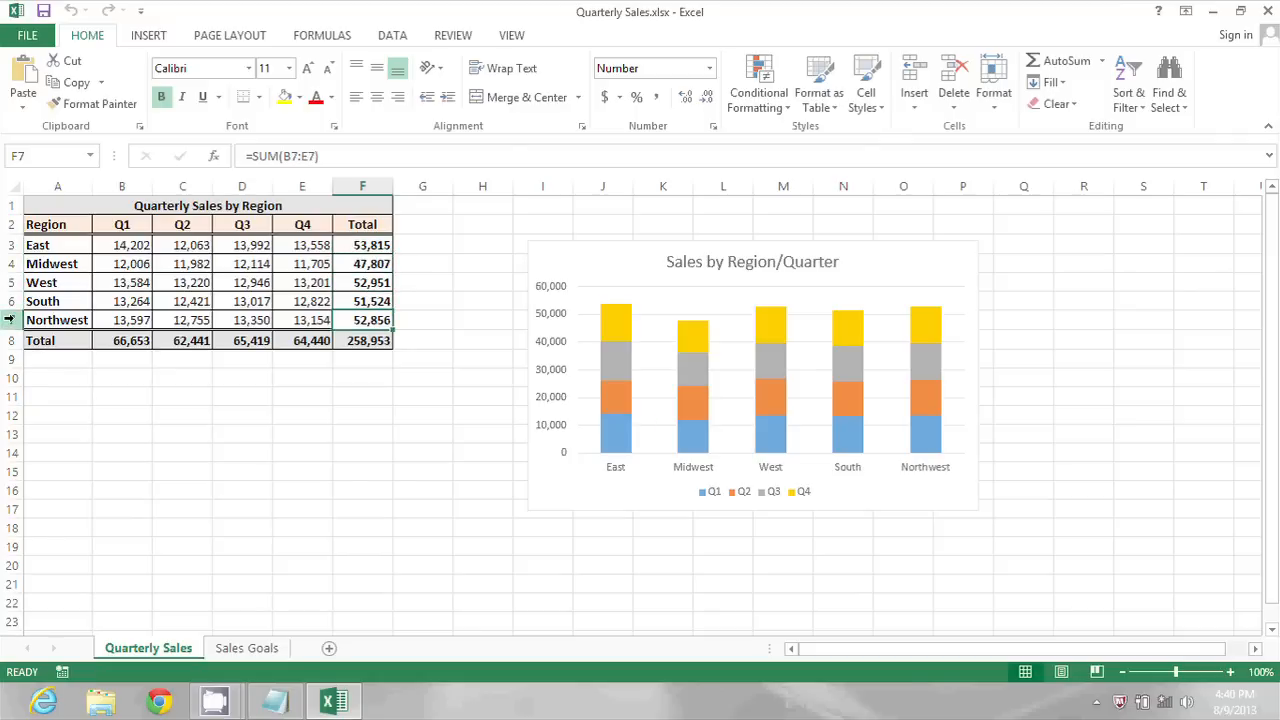
{"action": "right_click", "coordinate": [57, 320]}
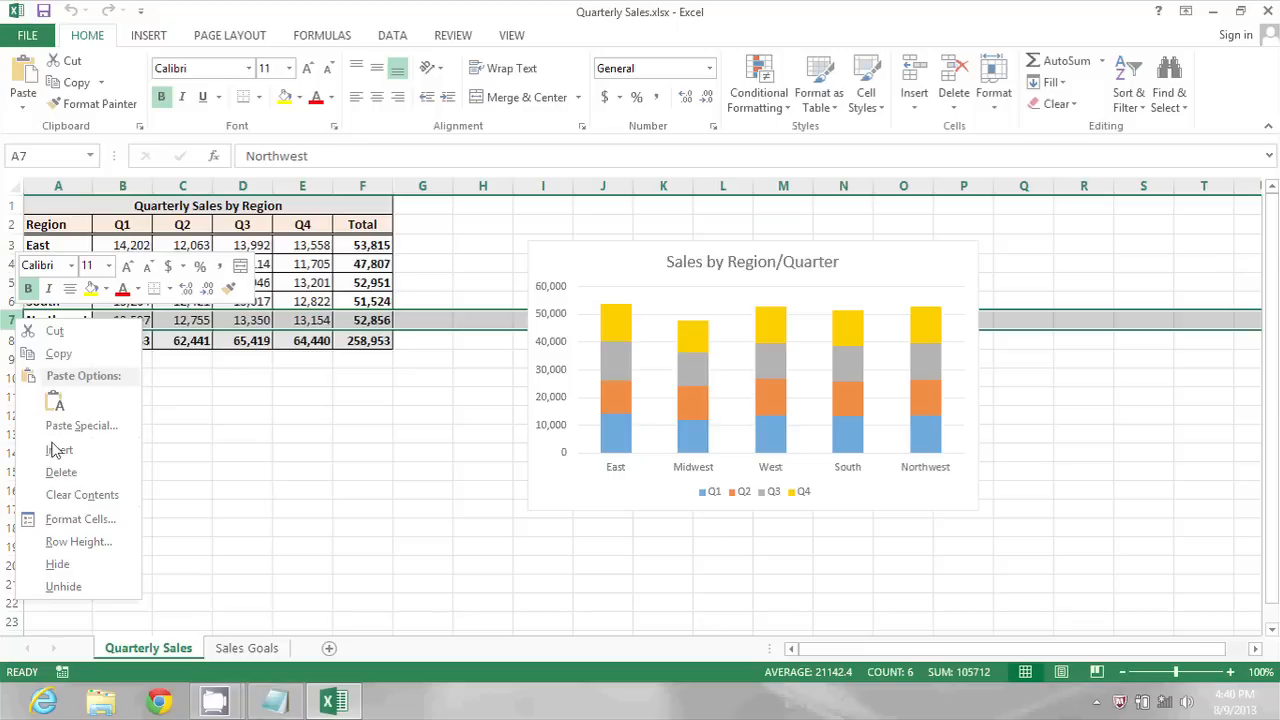
{"action": "left_click", "coordinate": [60, 449]}
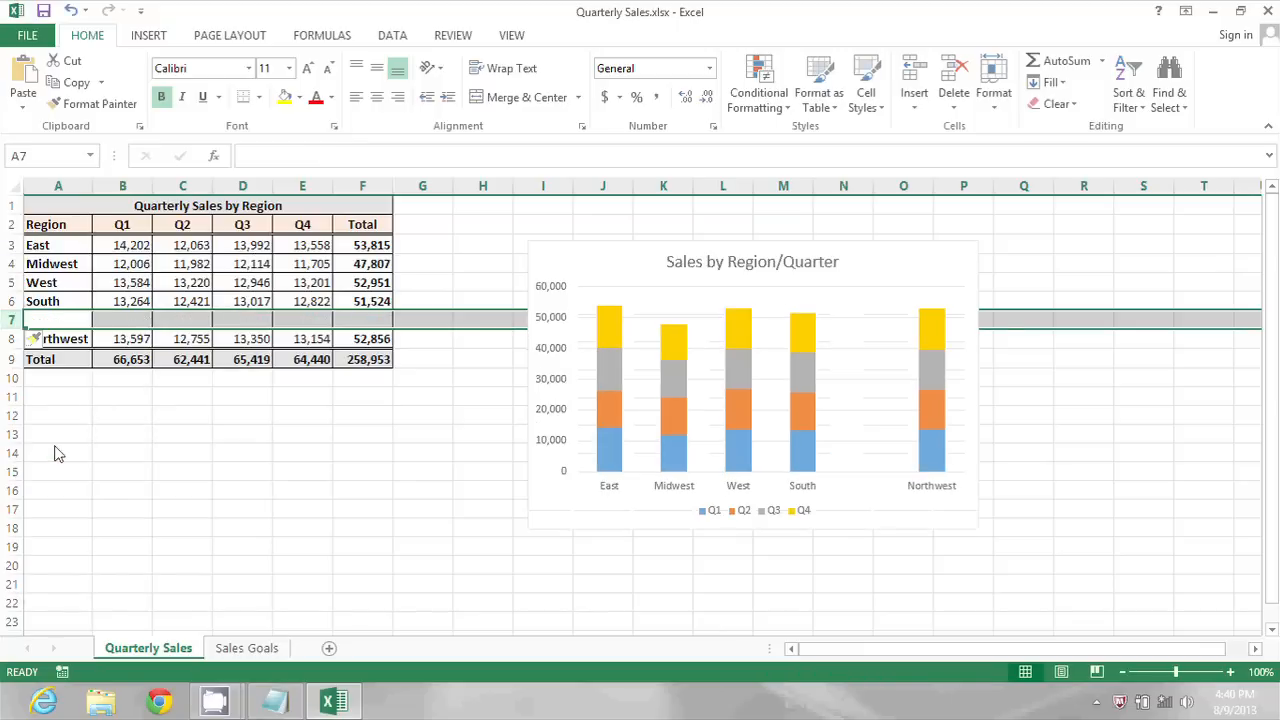
{"action": "mouse_move", "coordinate": [360, 319]}
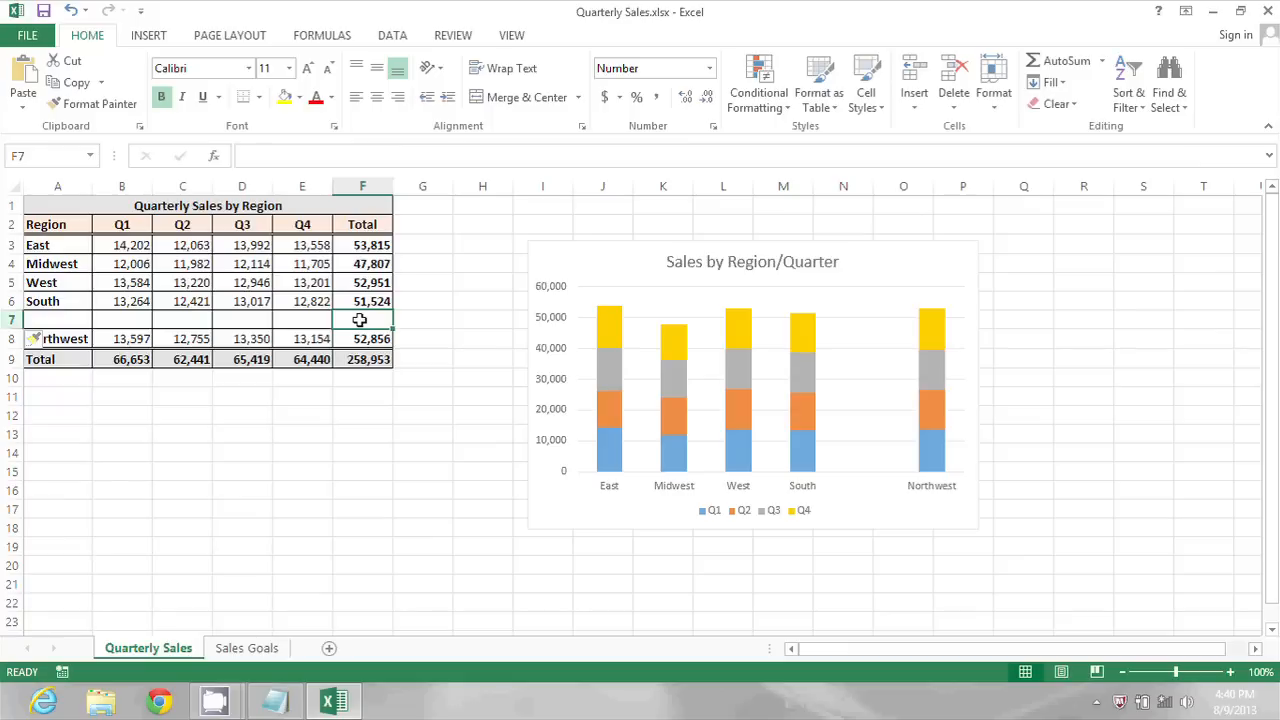
{"action": "mouse_move", "coordinate": [474, 272]}
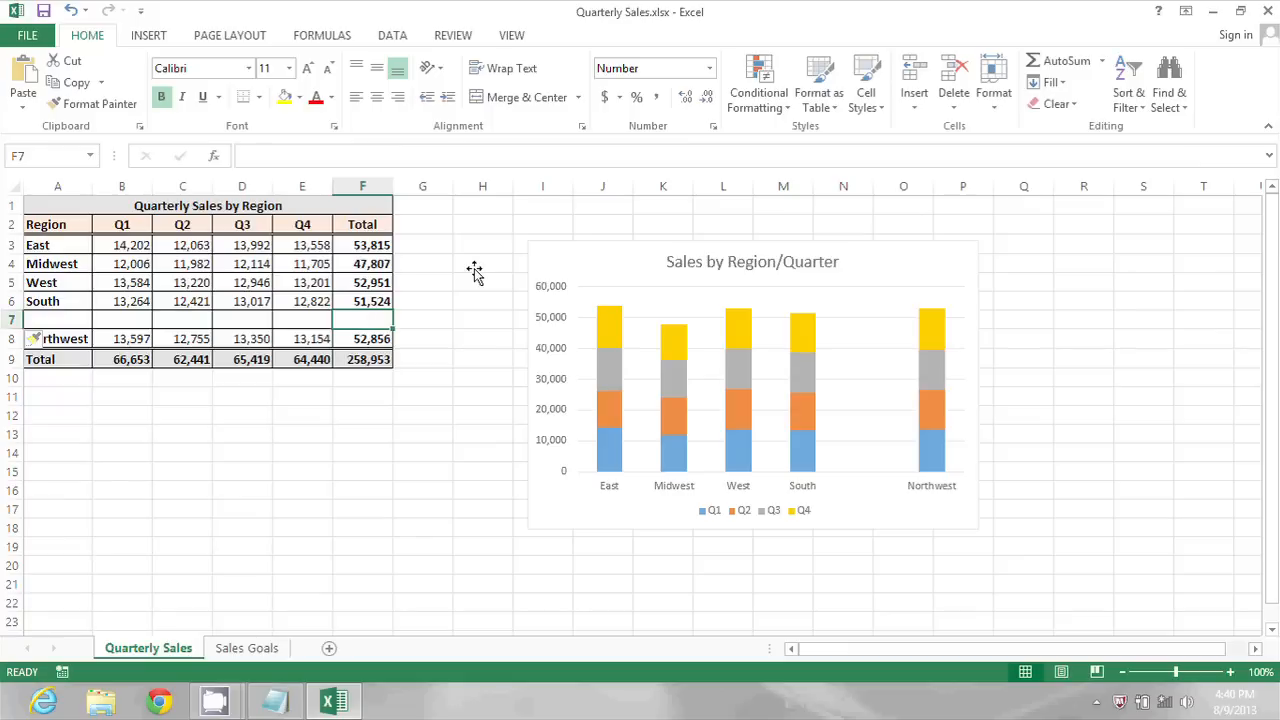
{"action": "mouse_move", "coordinate": [370, 317]}
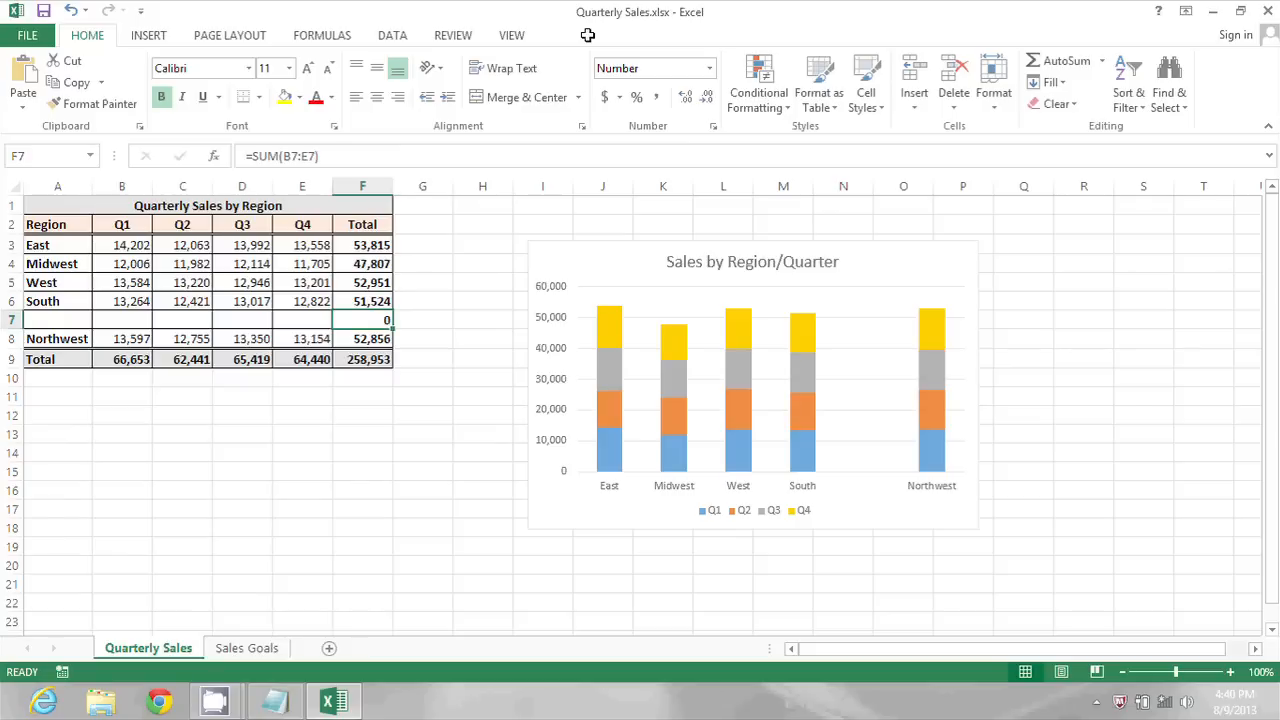
Select the new row's Total cell F7, now holding =SUM(B7:E7) showing 0.
{"action": "left_click", "coordinate": [362, 301]}
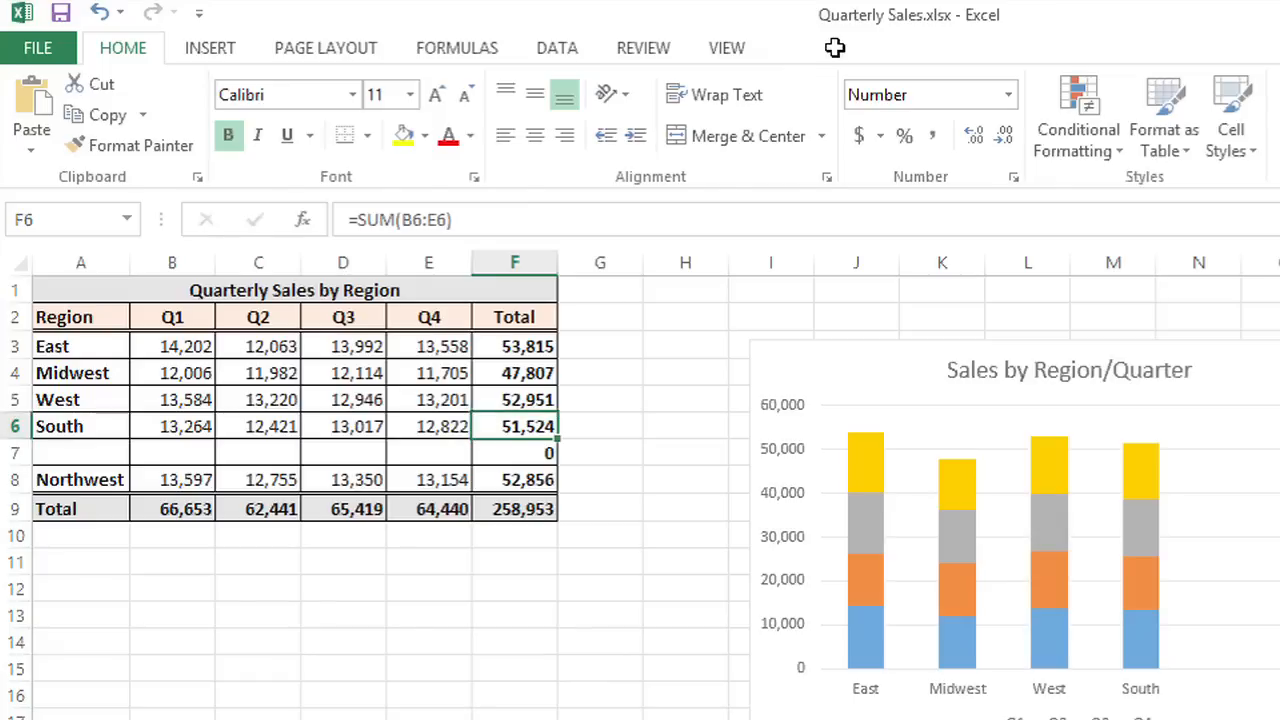
{"action": "left_click", "coordinate": [514, 453]}
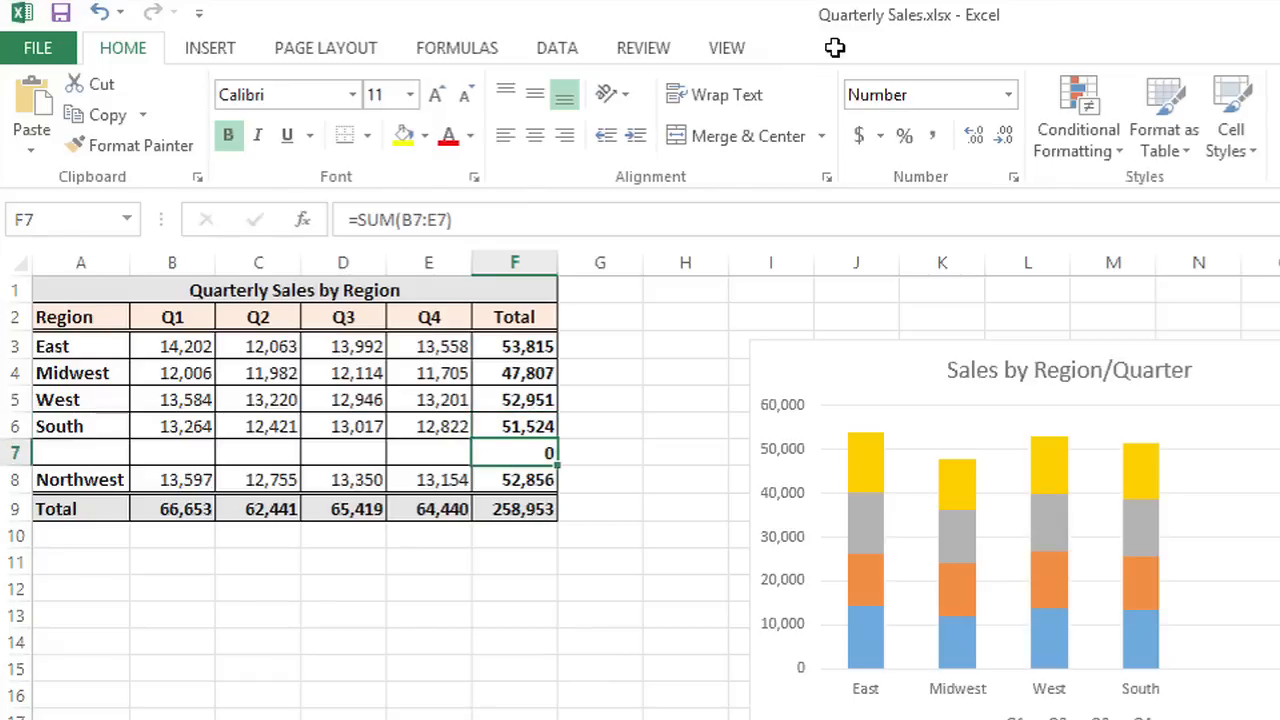